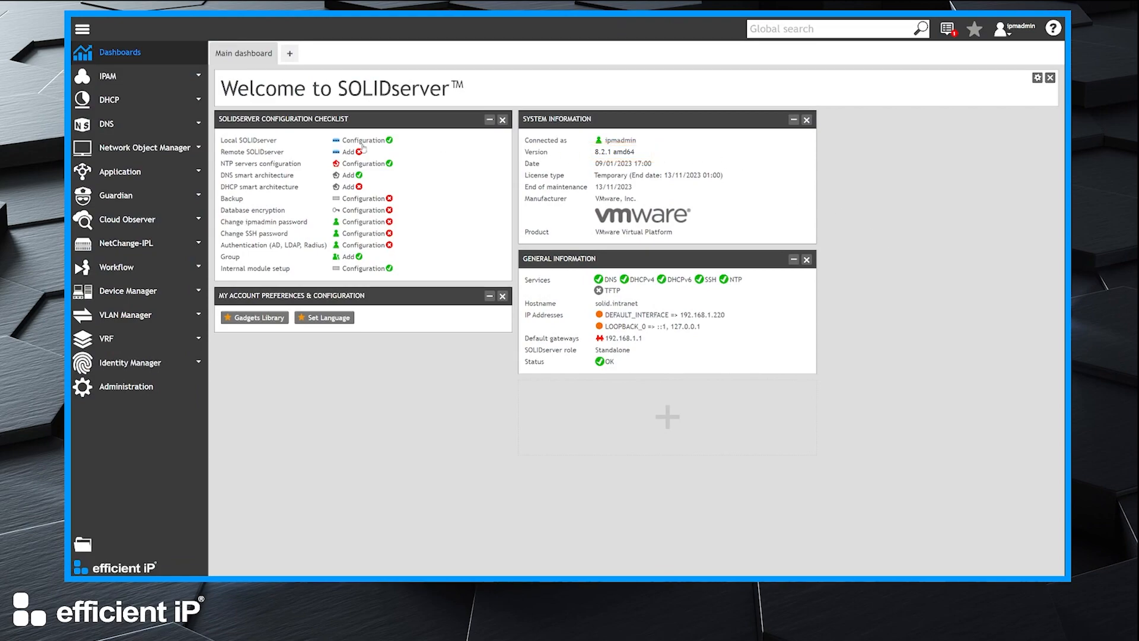
Show the DNS servers list with smart.ns.acme.corp and ns1.acme.corp.
{"action": "left_click", "coordinate": [106, 123]}
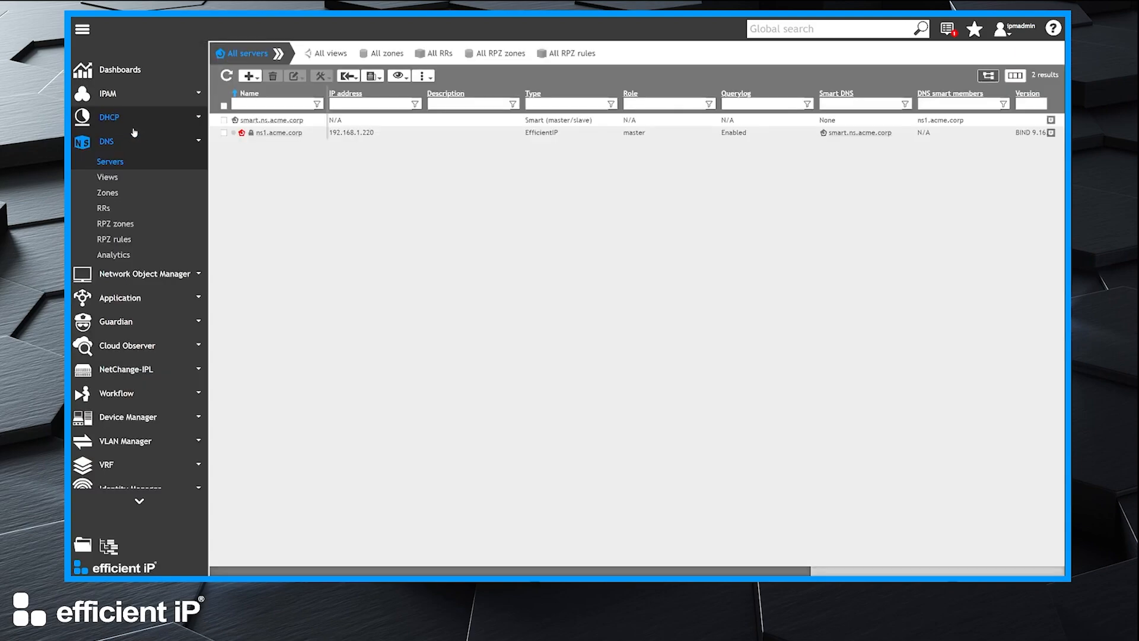
{"action": "mouse_move", "coordinate": [257, 169]}
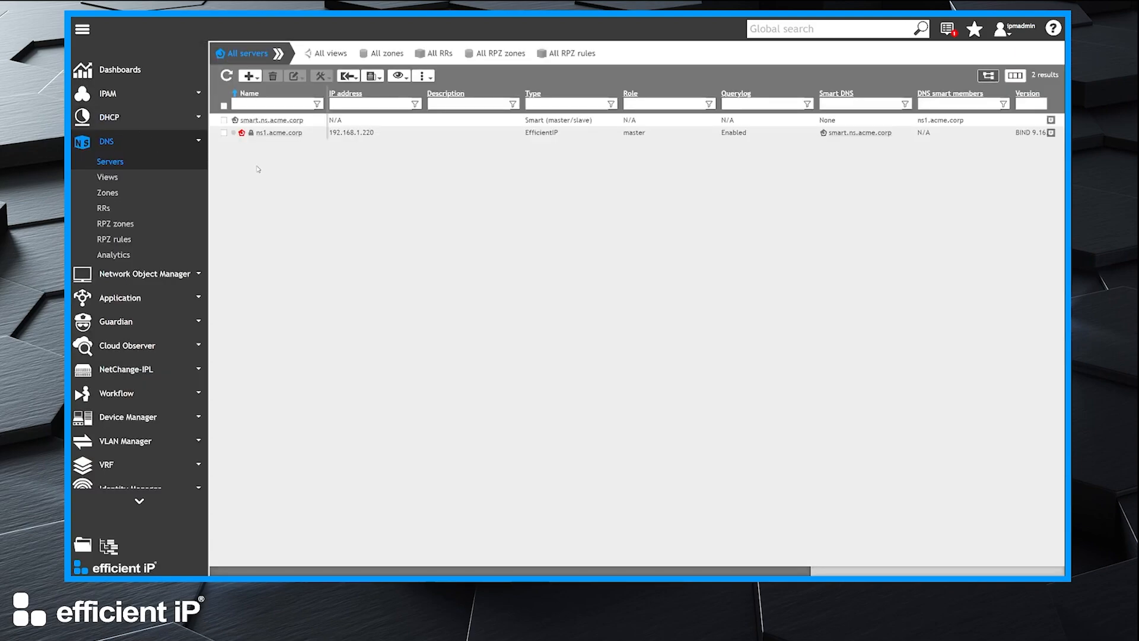
{"action": "mouse_move", "coordinate": [282, 153]}
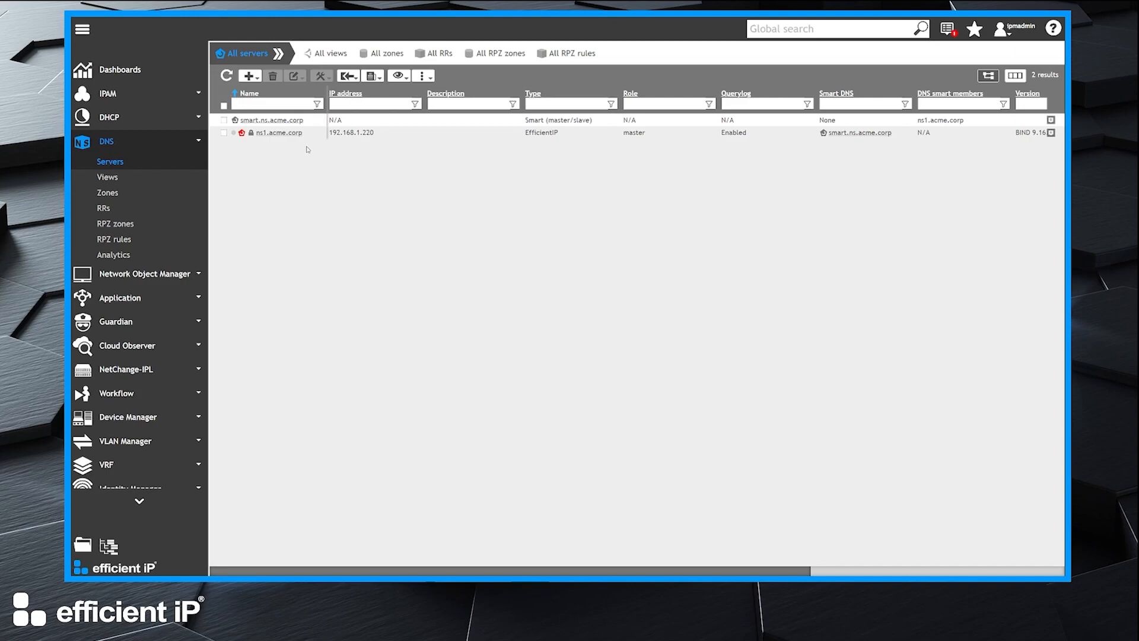
List the smart server's seven RPZ zones, allowlist through blocklist, all OK.
{"action": "left_click", "coordinate": [271, 120]}
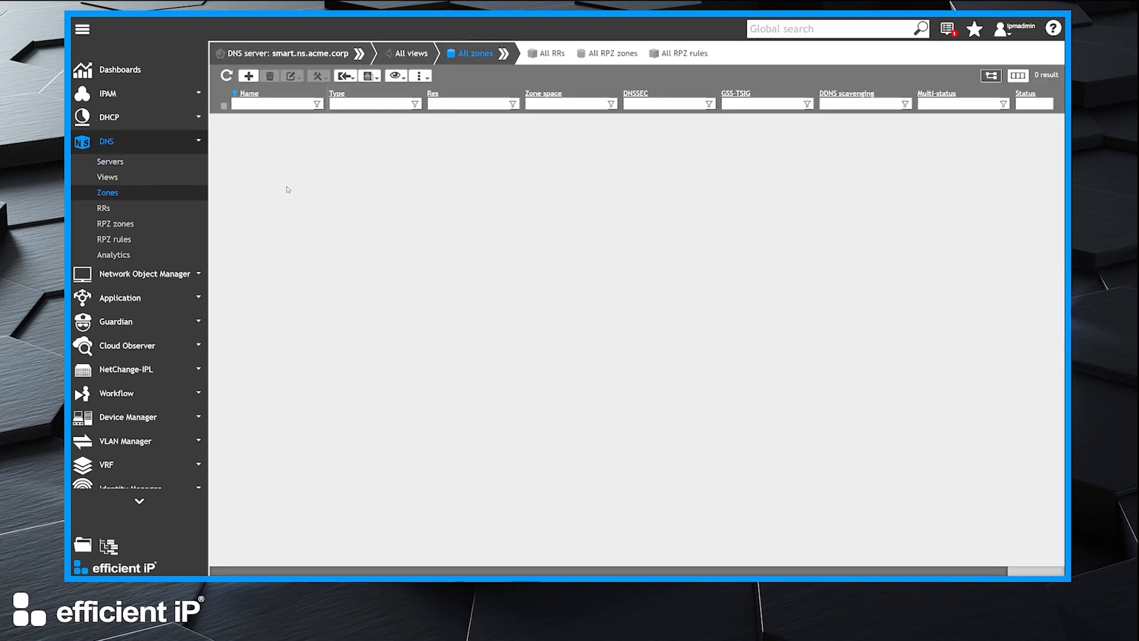
{"action": "mouse_move", "coordinate": [568, 152]}
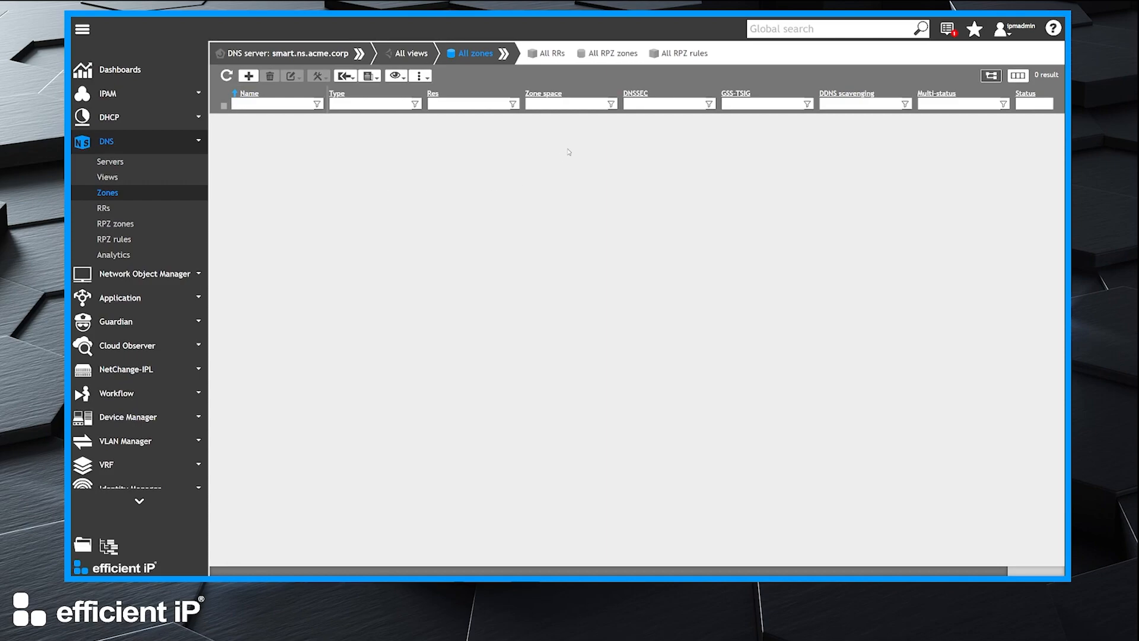
{"action": "left_click", "coordinate": [115, 223]}
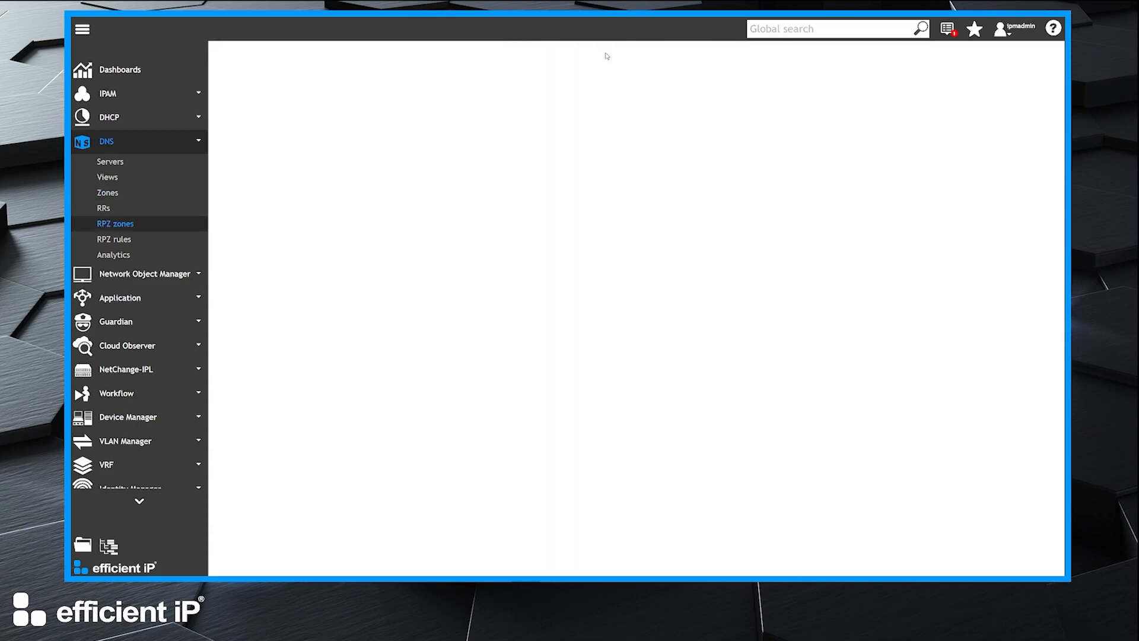
{"action": "left_click", "coordinate": [114, 223]}
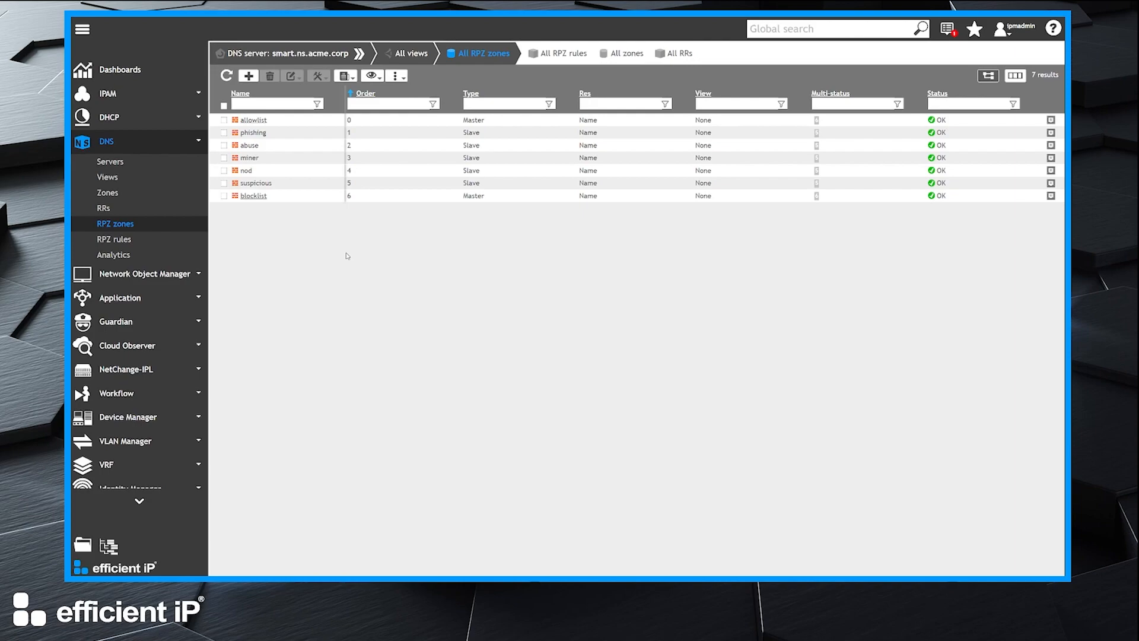
{"action": "mouse_move", "coordinate": [147, 142]}
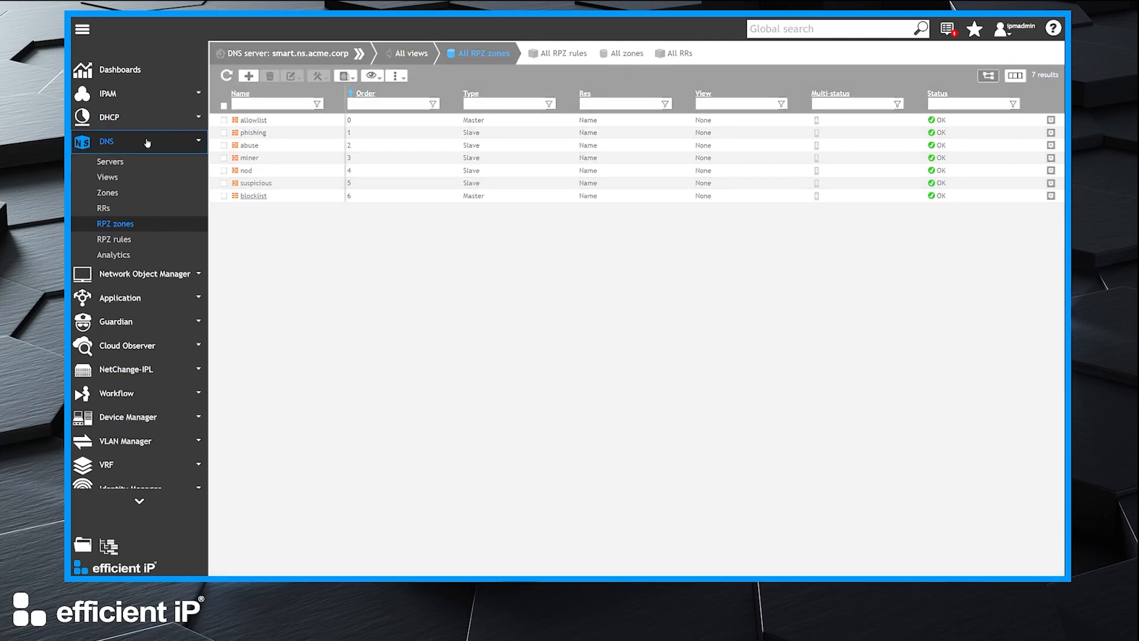
Return to DNS servers, then reach Administration's Syslog configuration page.
{"action": "left_click", "coordinate": [110, 161]}
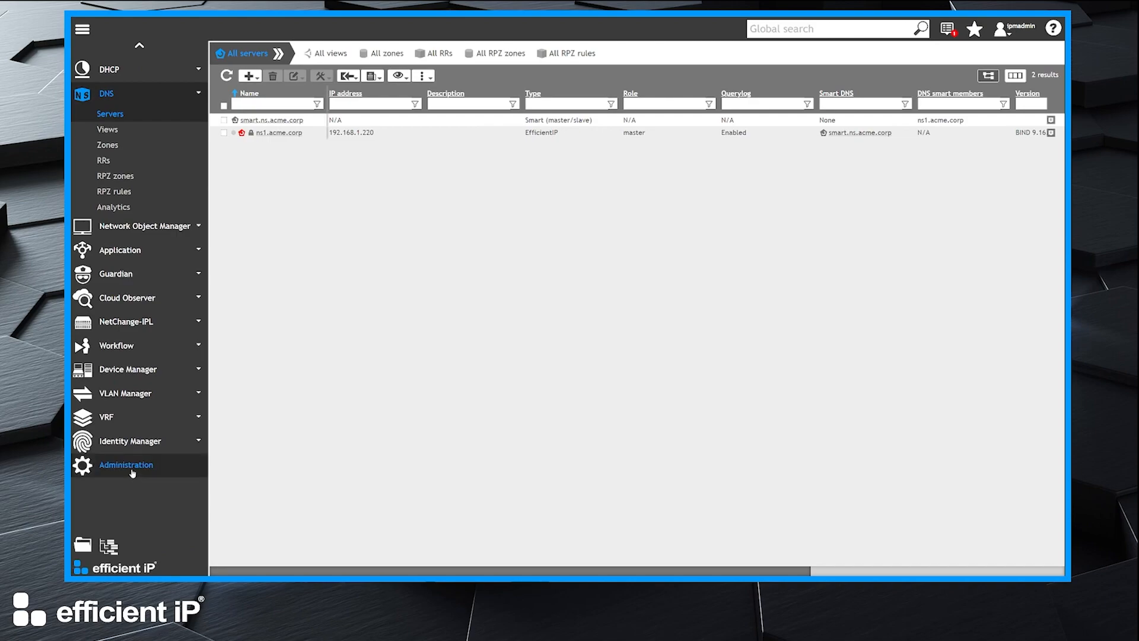
{"action": "left_click", "coordinate": [126, 465]}
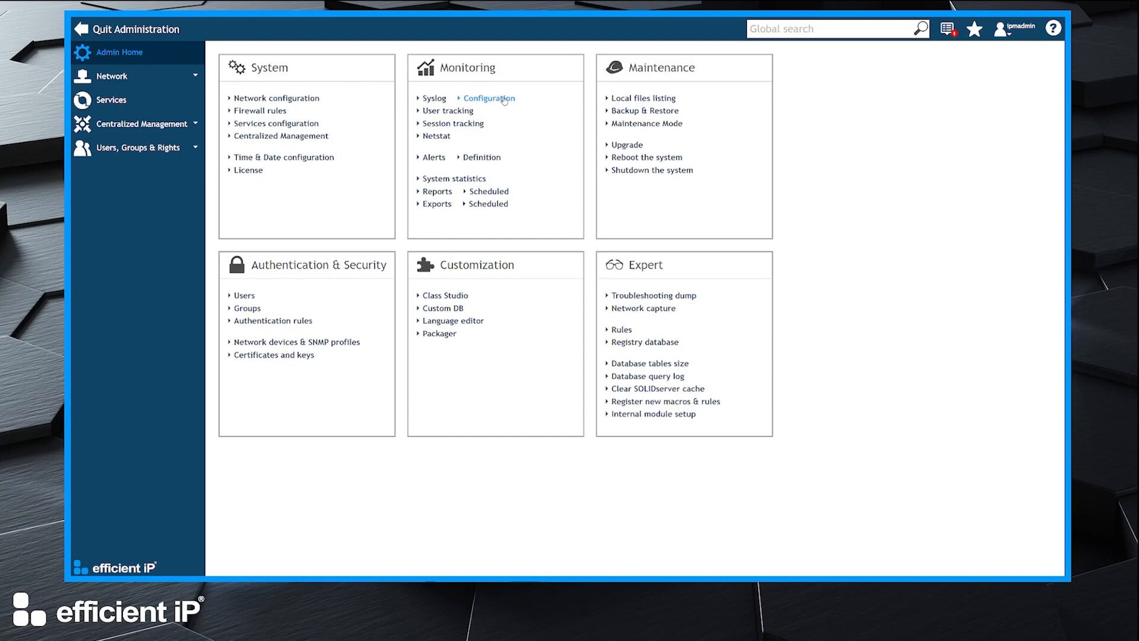
{"action": "left_click", "coordinate": [488, 98]}
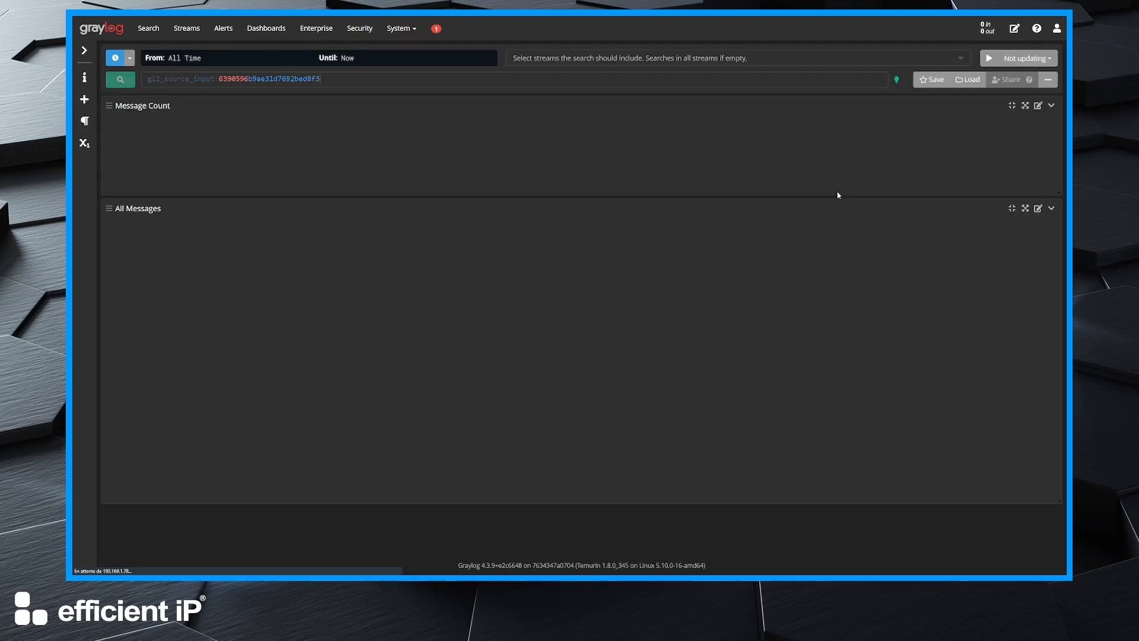
Run the all-time syslog search listing named query and RPZ NXDOMAIN rewrite messages.
{"action": "left_click", "coordinate": [120, 80]}
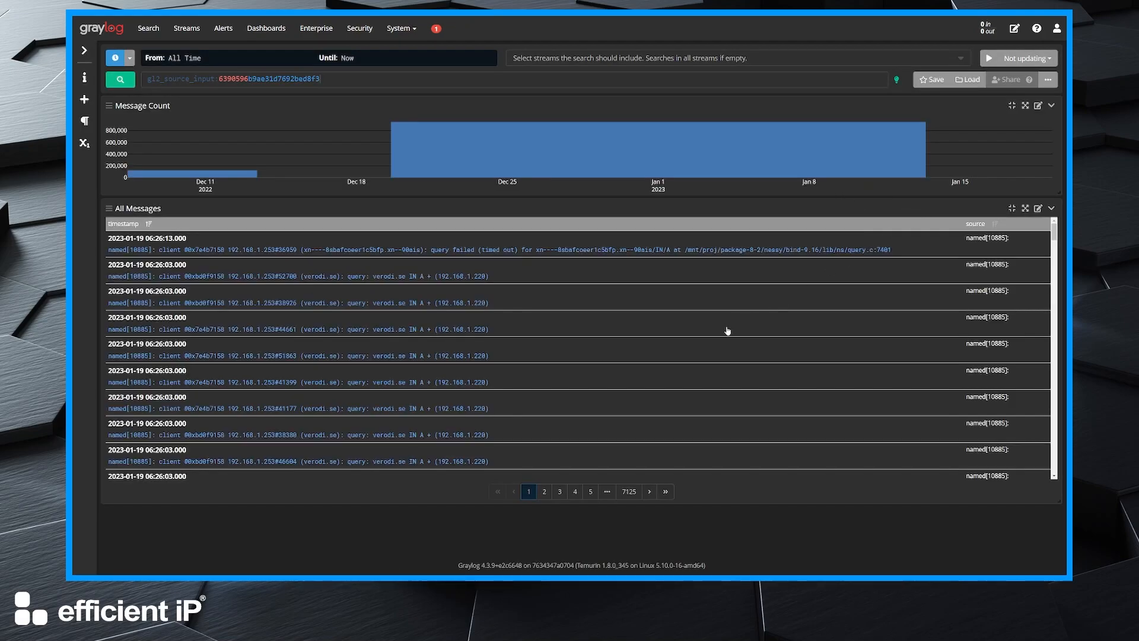
{"action": "scroll", "scroll_direction": "down", "scroll_amount": 3}
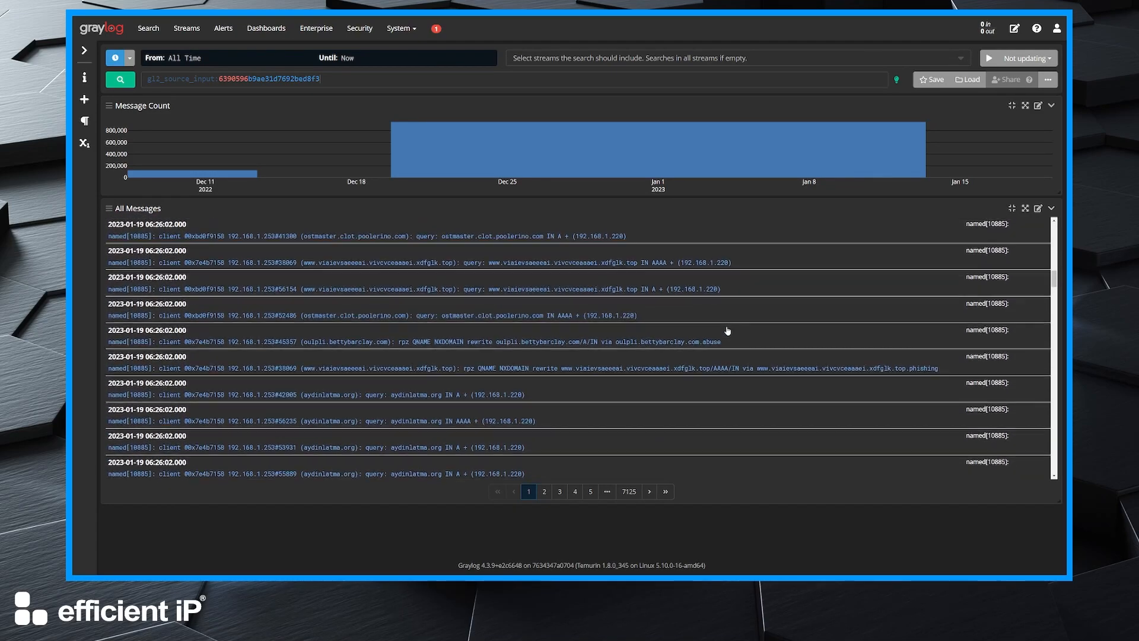
{"action": "scroll", "scroll_direction": "up", "scroll_amount": 3}
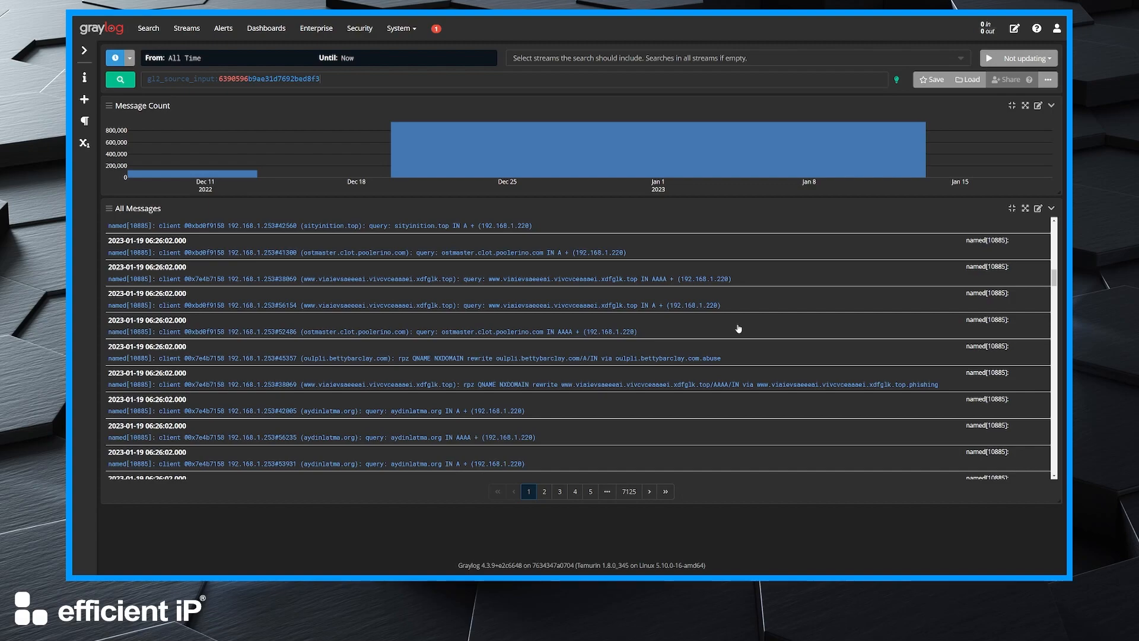
{"action": "mouse_move", "coordinate": [645, 338]}
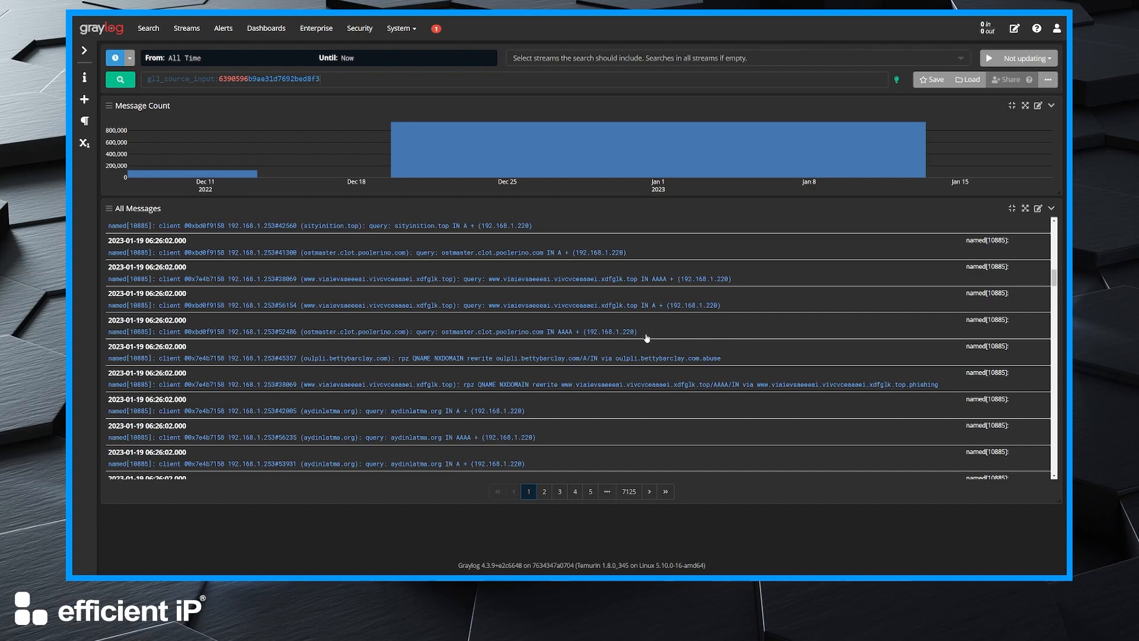
Show the Main dashboard charting DNS queries, RPZ blocks and top queried domains.
{"action": "left_click", "coordinate": [266, 27]}
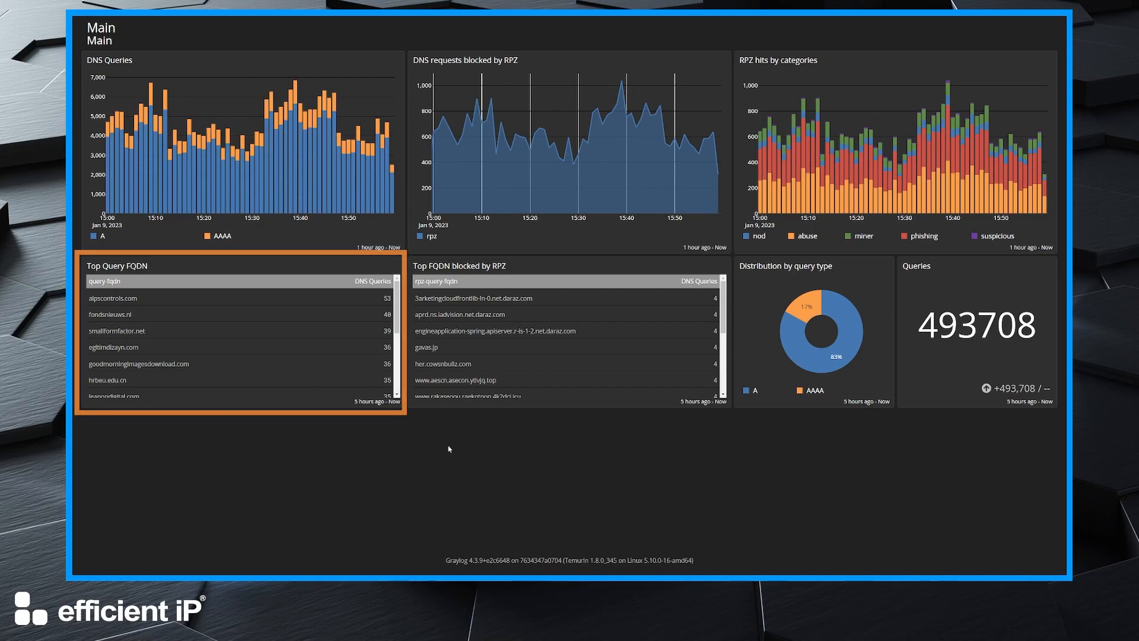
{"action": "left_click", "coordinate": [570, 335]}
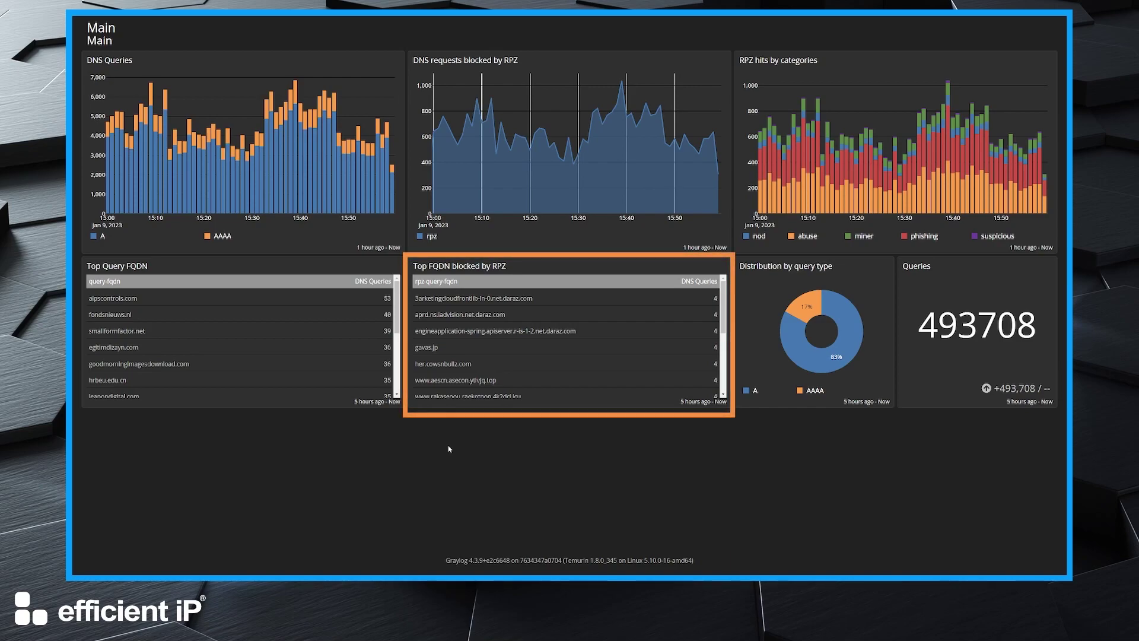
{"action": "mouse_move", "coordinate": [319, 483]}
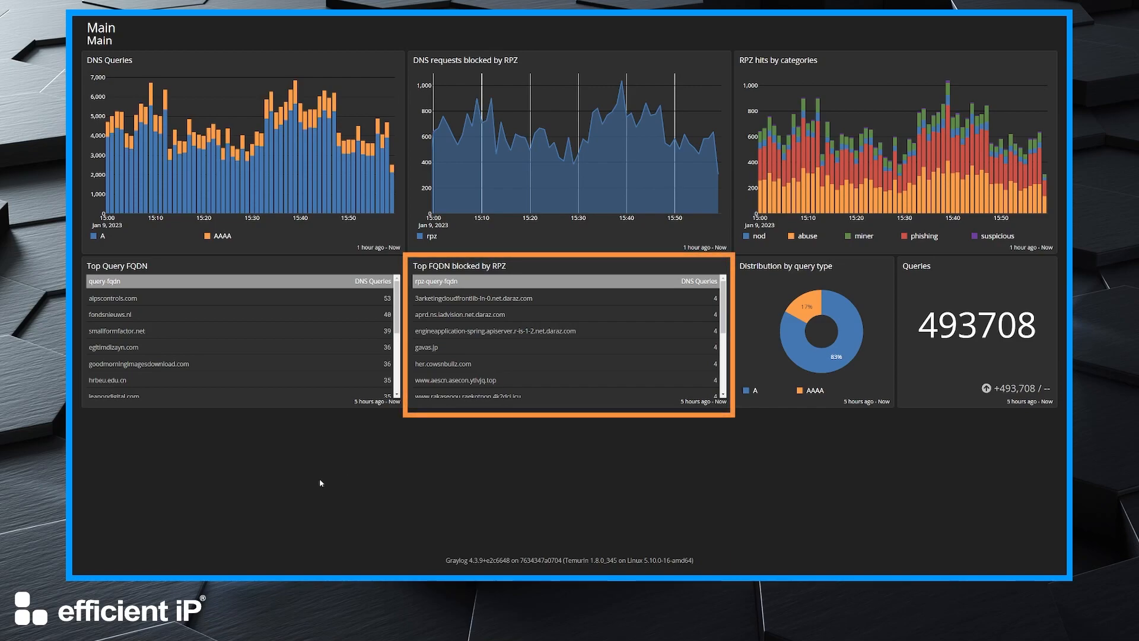